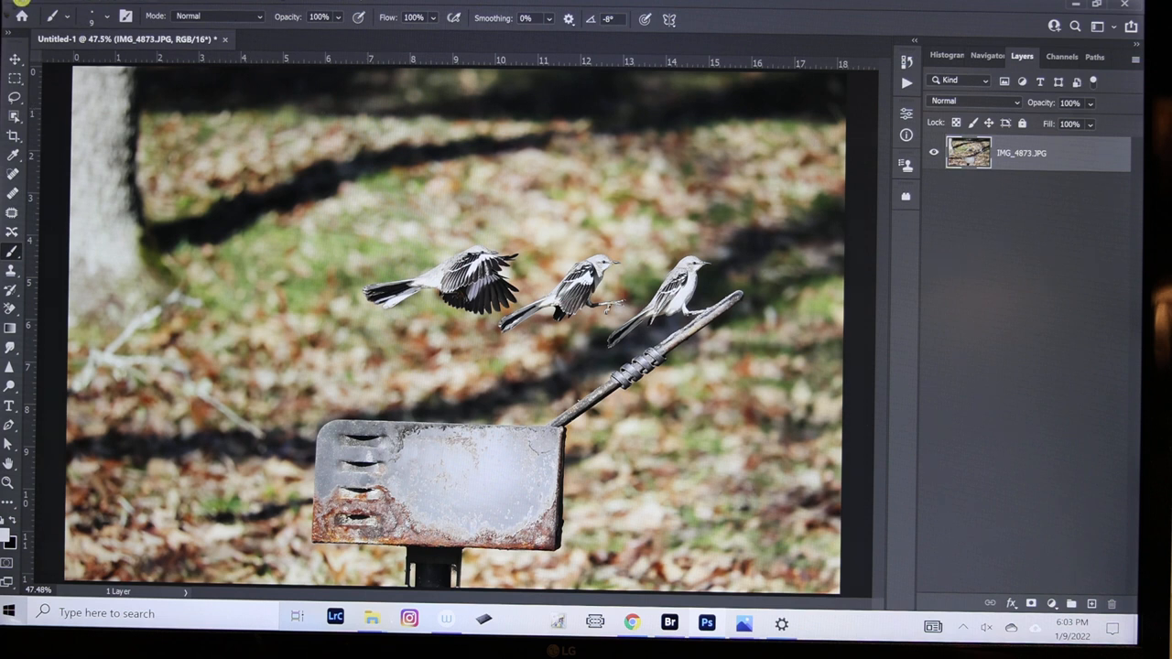
# Start File > Scripts > Load Files into Stack to reach the Load Layers dialog.
pyautogui.click(18, 9)
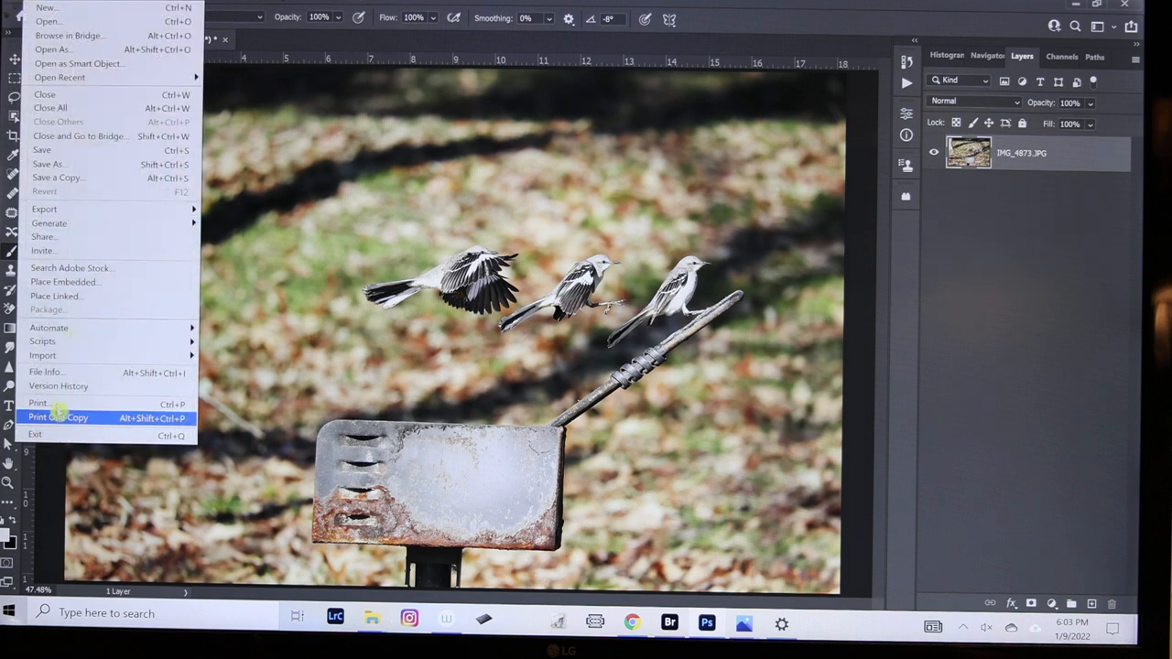
pyautogui.moveTo(43, 343)
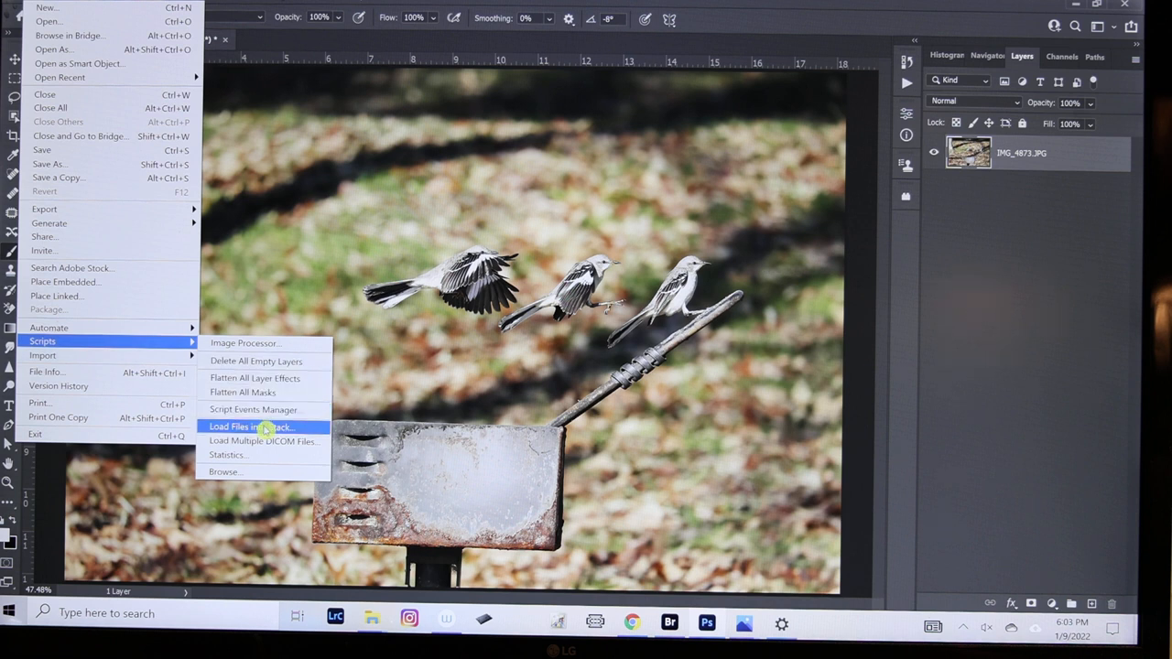
pyautogui.click(251, 427)
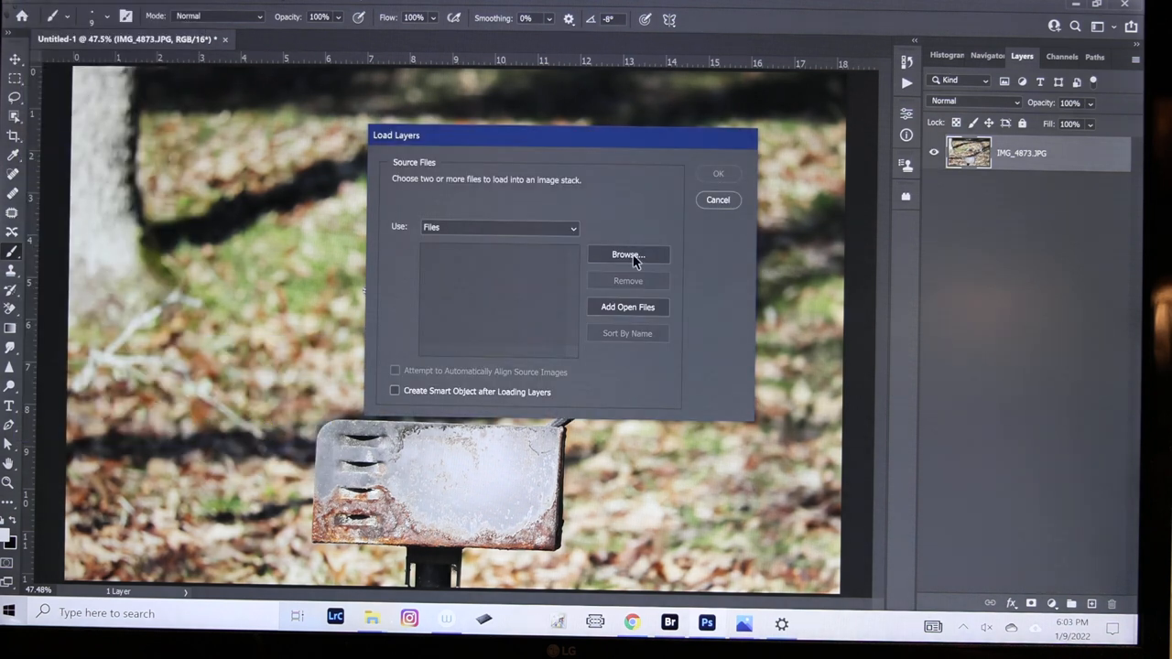
# Browse the 100MSDCF camera folder and choose IMG_4871.CR3, IMG_4872.CR3 and IMG_4873.CR3 as source files.
pyautogui.click(629, 255)
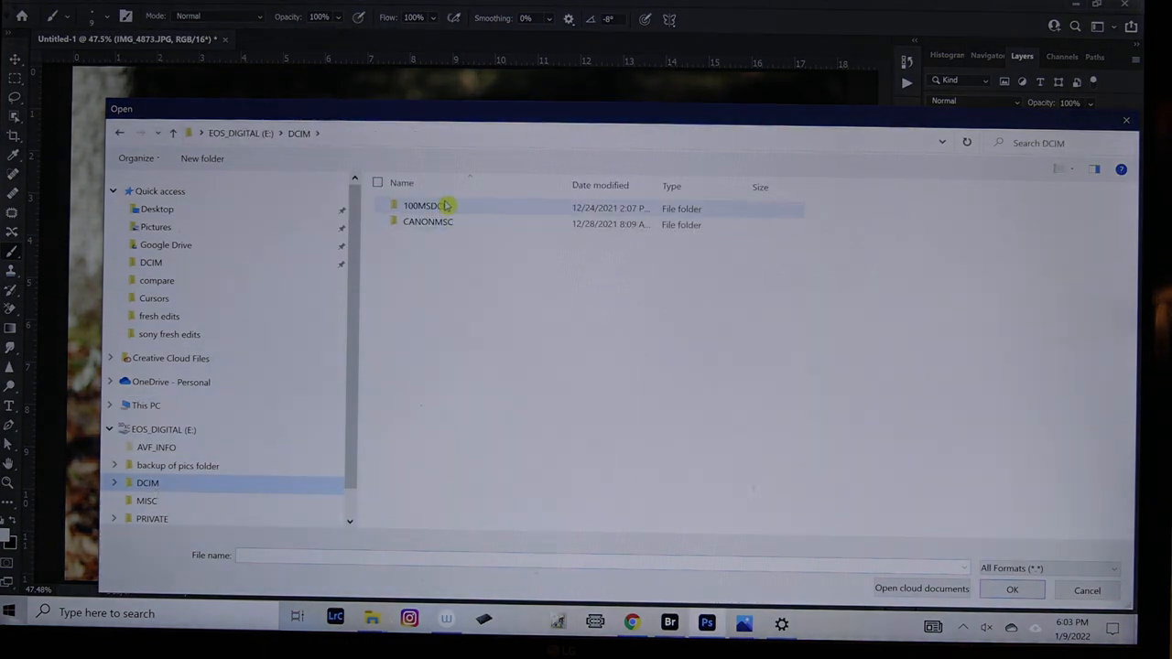
pyautogui.doubleClick(421, 205)
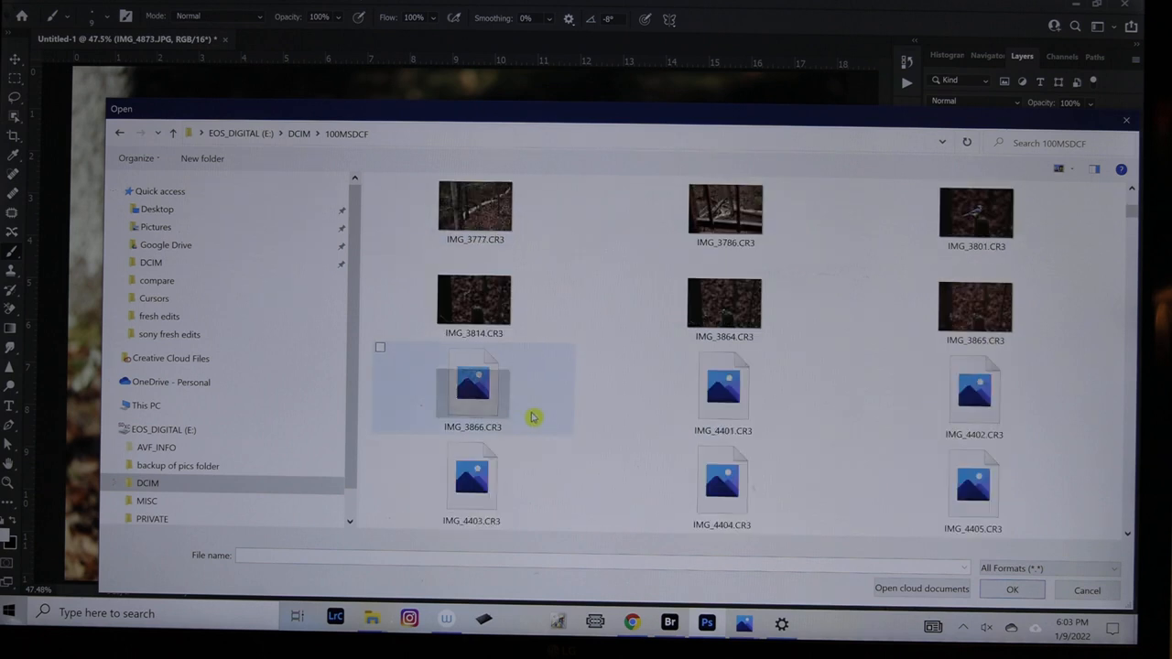
pyautogui.scroll(-3)
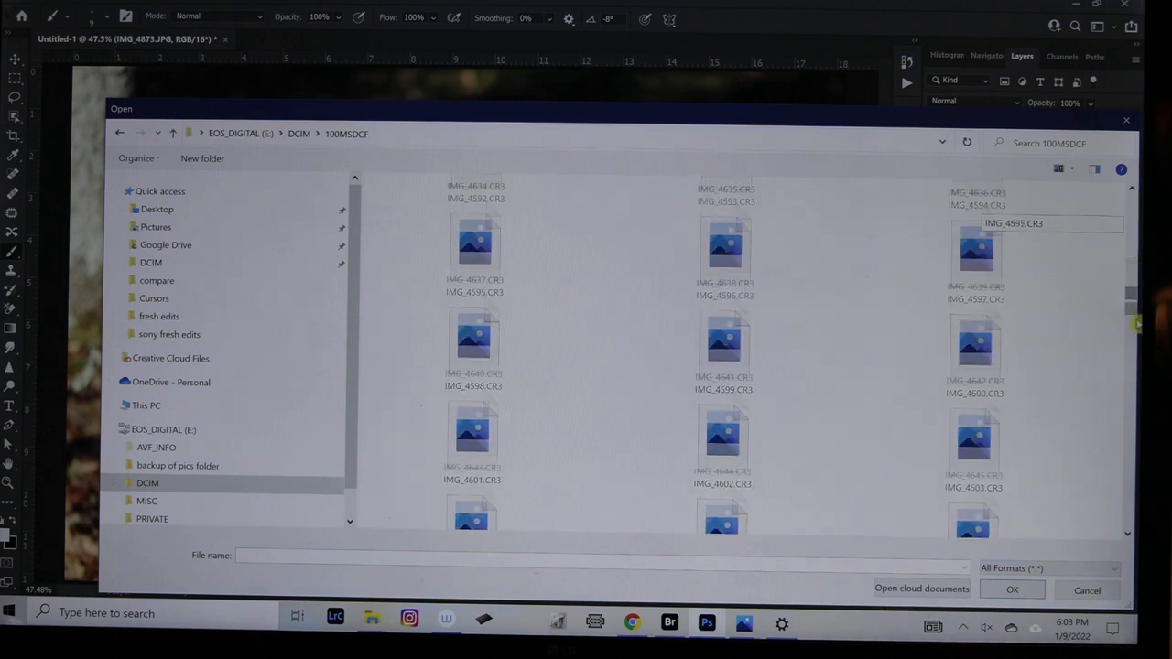
pyautogui.scroll(-3)
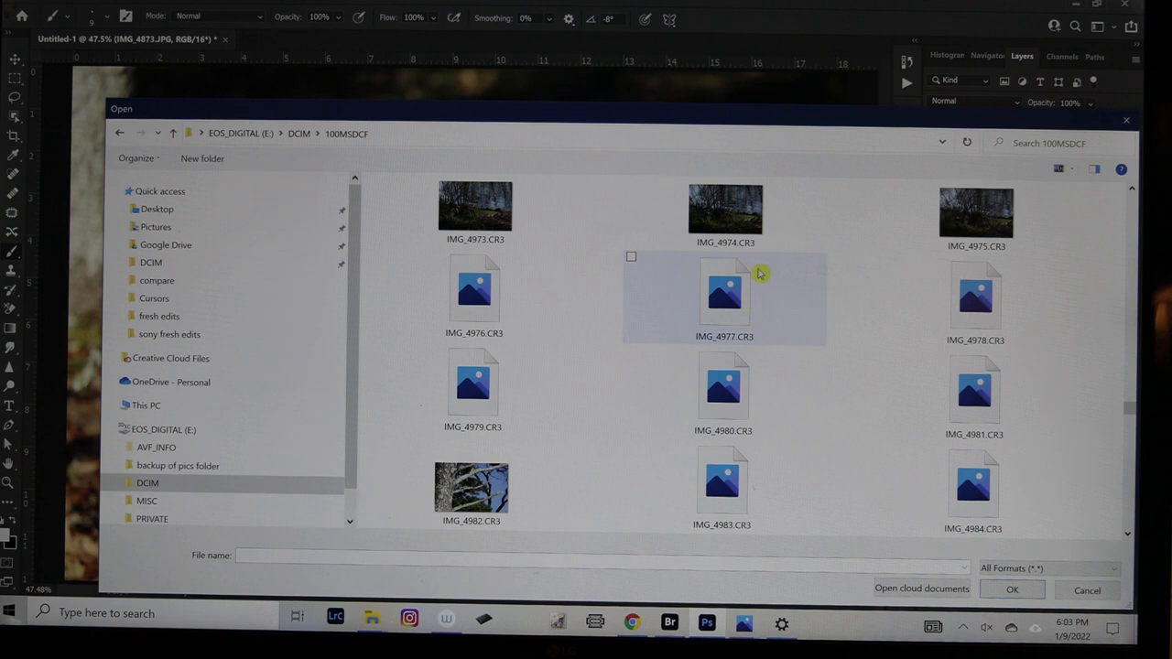
pyautogui.scroll(-3)
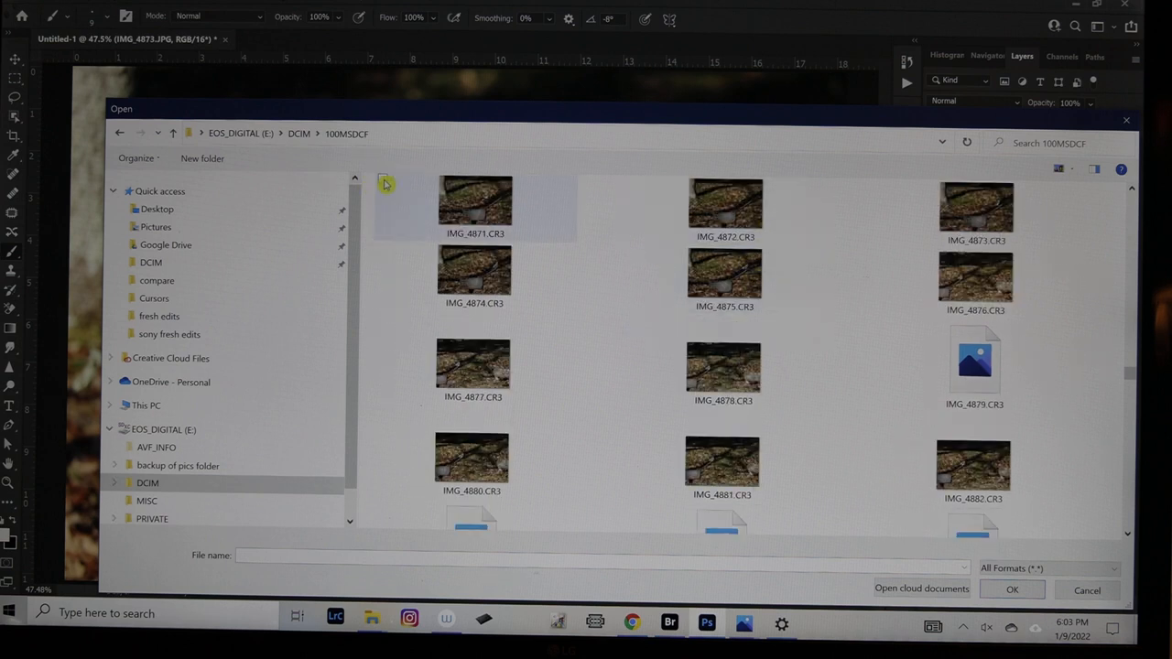
pyautogui.click(476, 201)
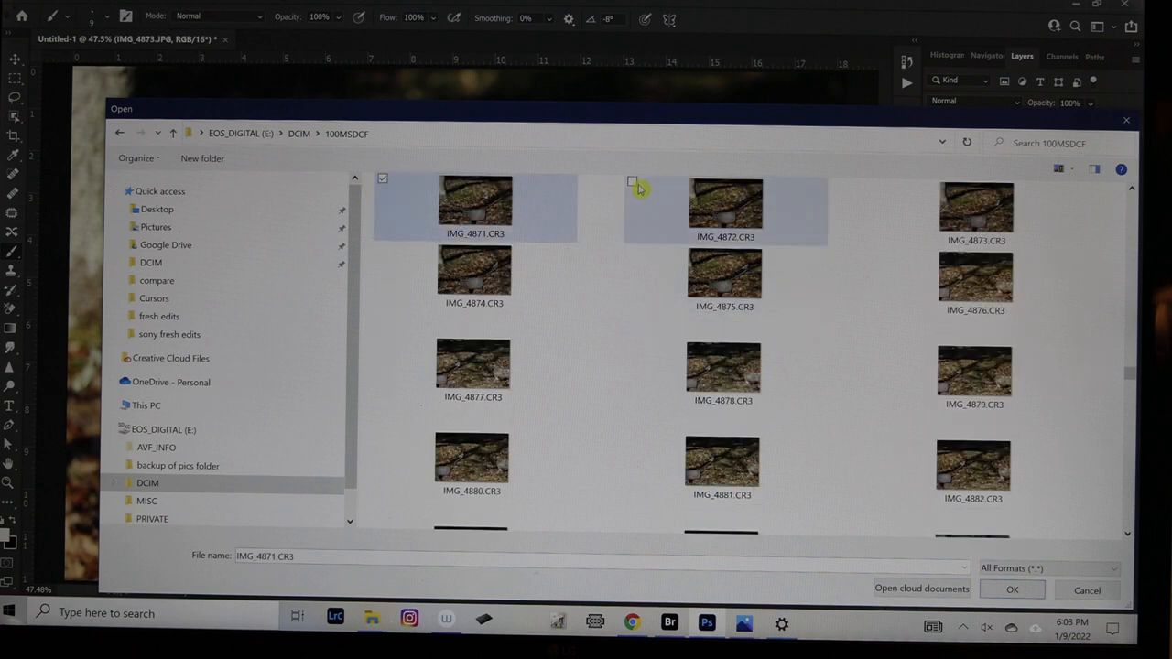
pyautogui.click(726, 202)
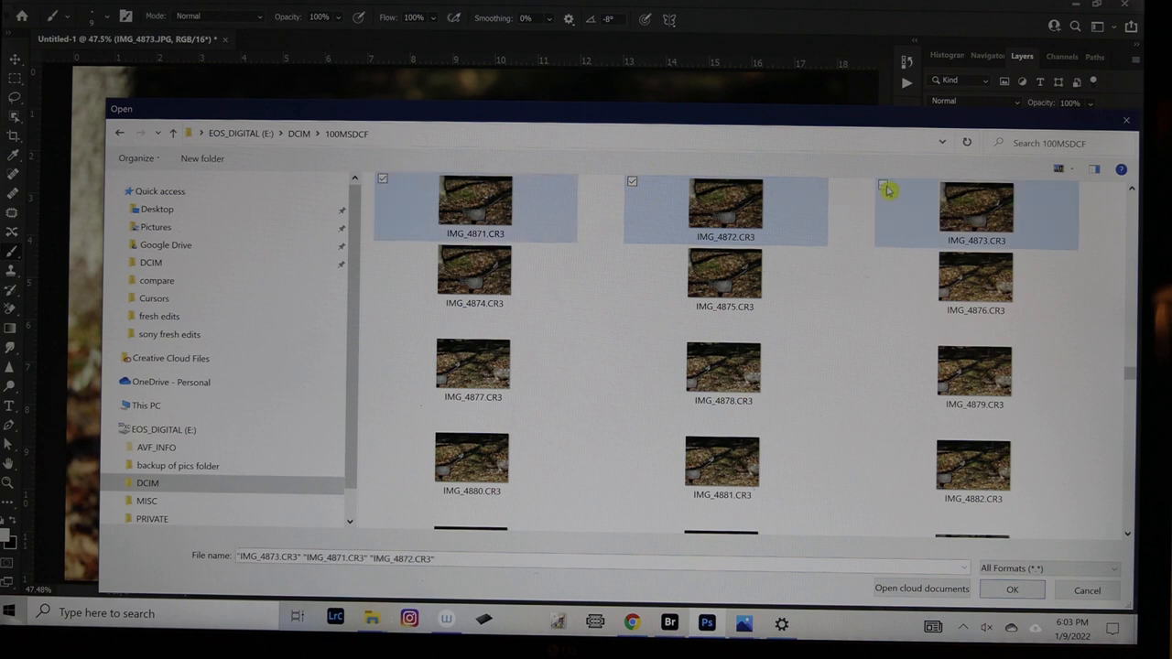
pyautogui.click(1011, 590)
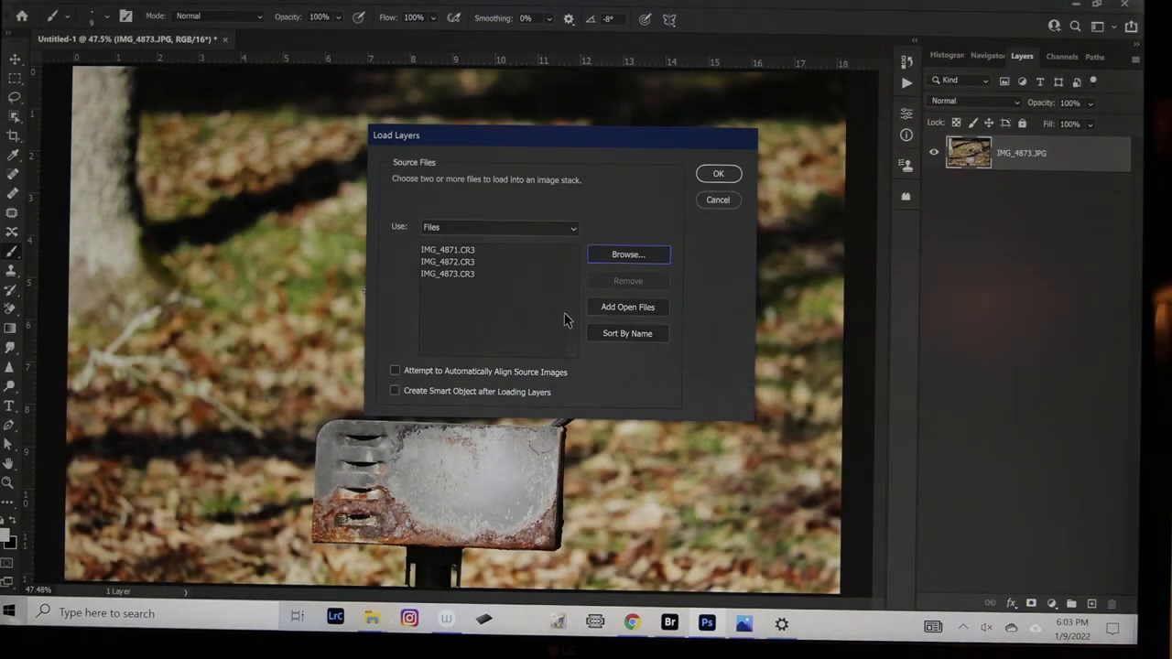
# Confirm the Load Layers dialog so the three photos build into one stacked document.
pyautogui.click(447, 249)
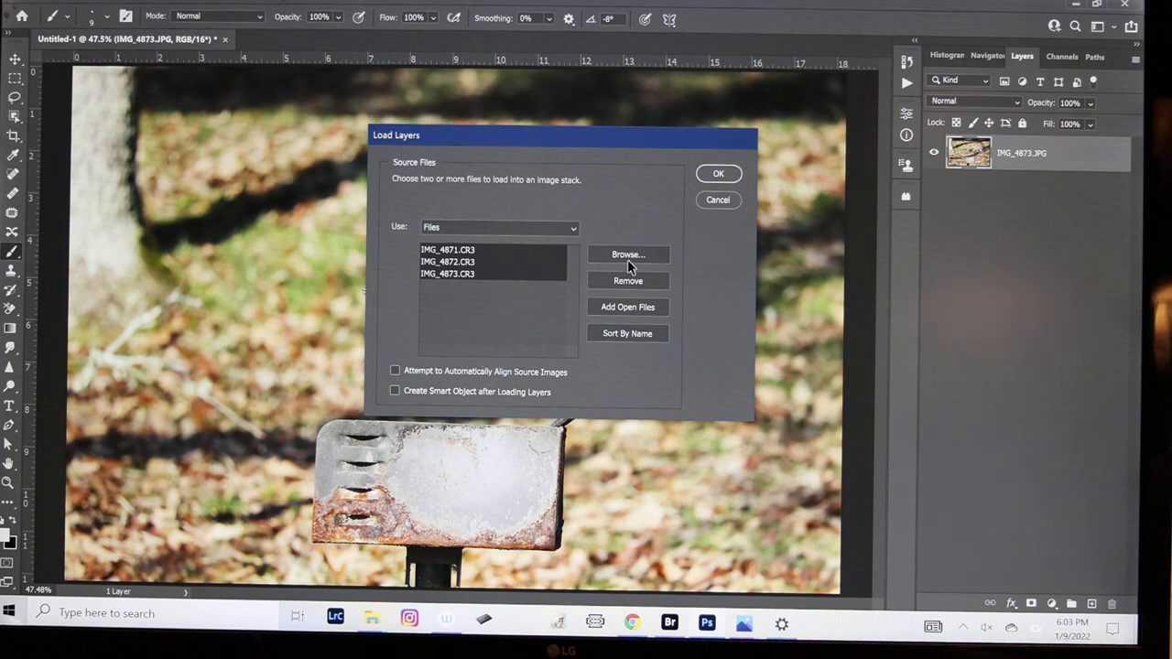
pyautogui.moveTo(804, 132)
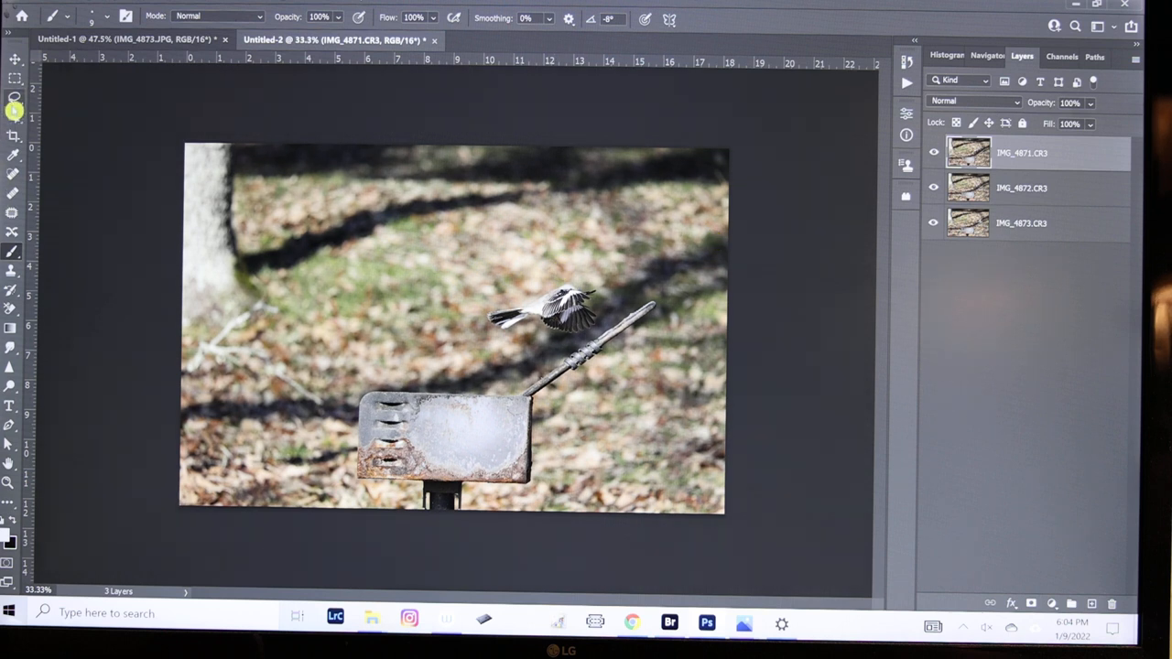
pyautogui.moveTo(13, 121)
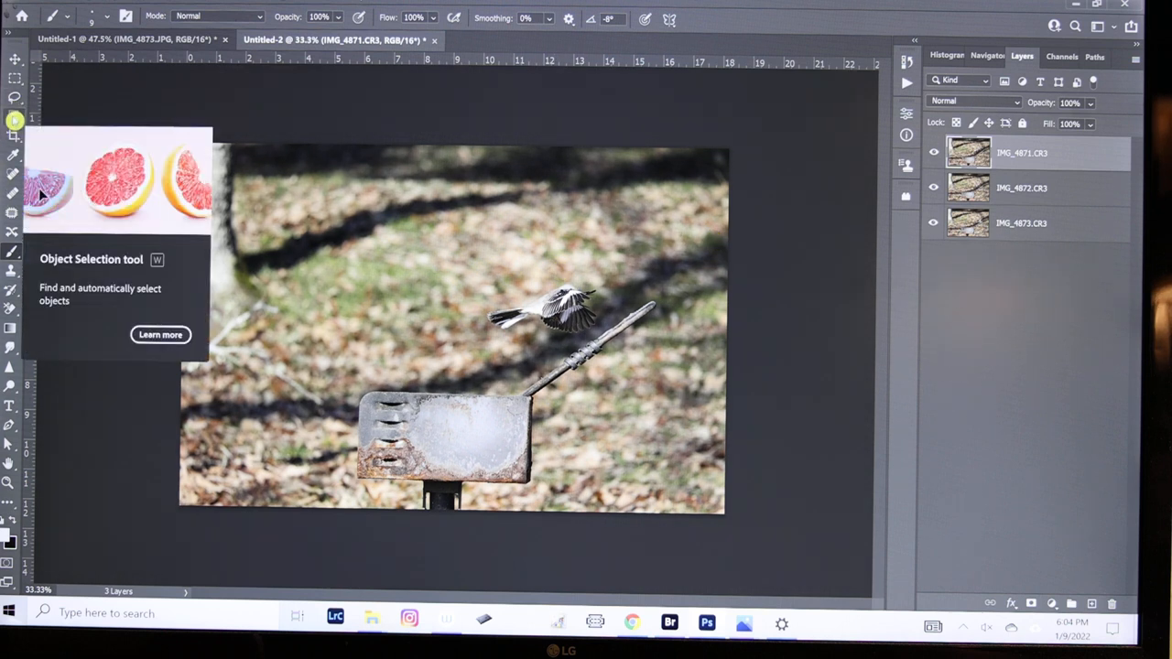
# Switch to the Object Selection Tool to lasso the flying bird on the top layer.
pyautogui.click(14, 136)
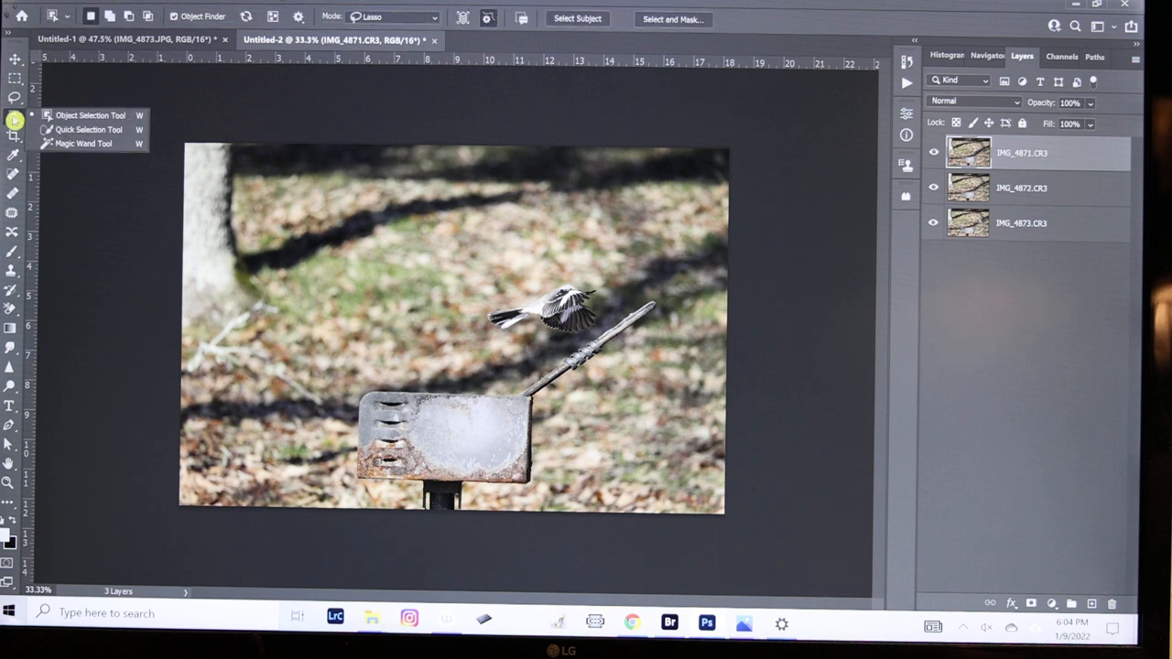
pyautogui.moveTo(161, 146)
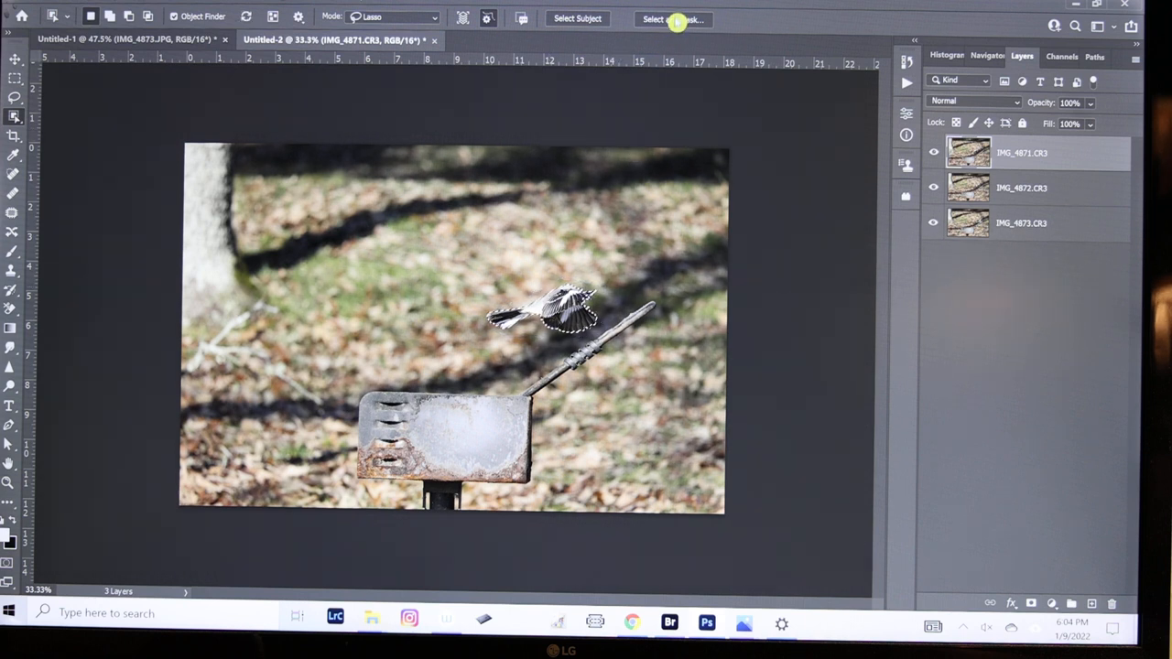
# In Select and Mask, shift the bird's edge about +3% outward and output it as a layer mask on IMG_4871.
pyautogui.click(674, 19)
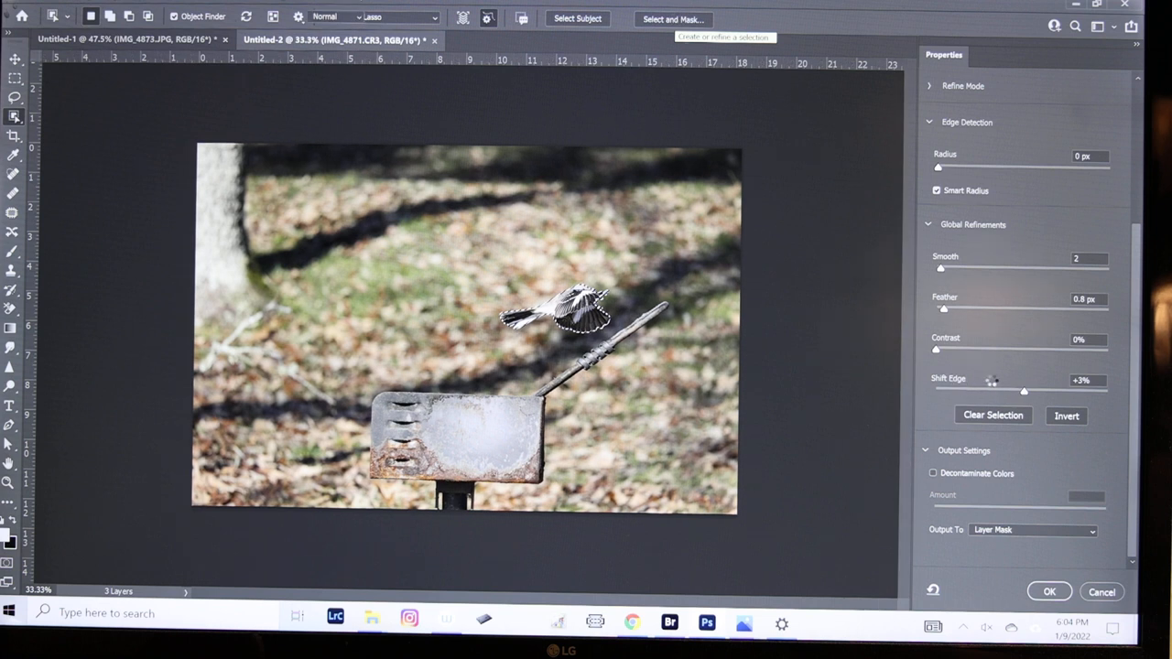
pyautogui.moveTo(993, 388); pyautogui.dragTo(1051, 388)
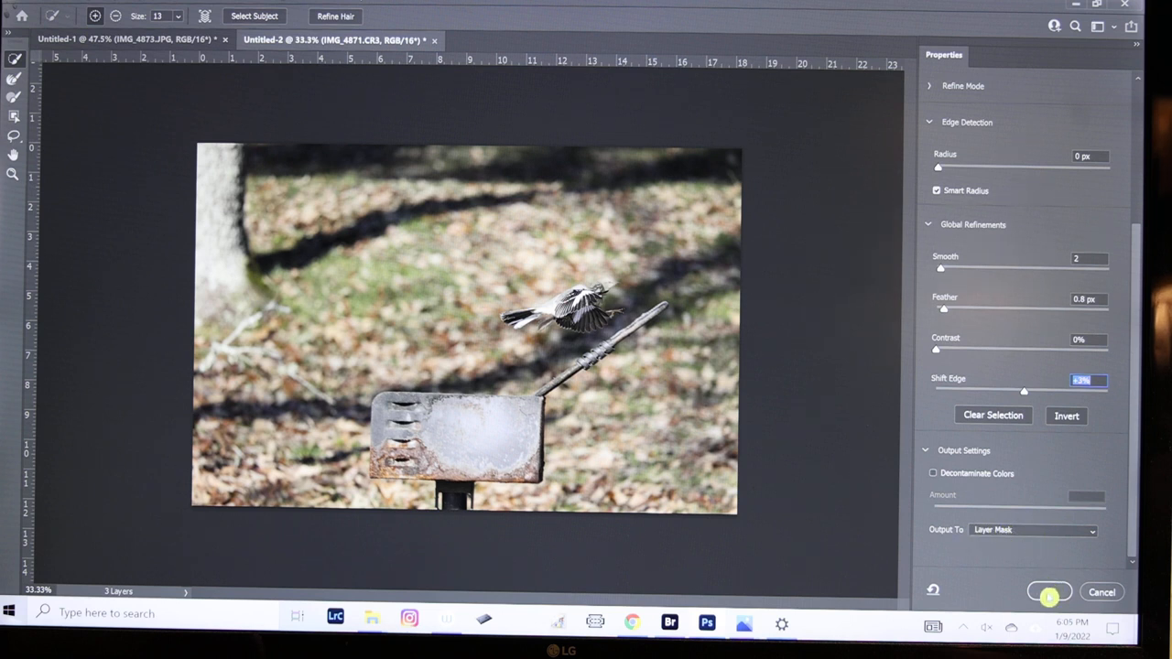
pyautogui.click(1050, 592)
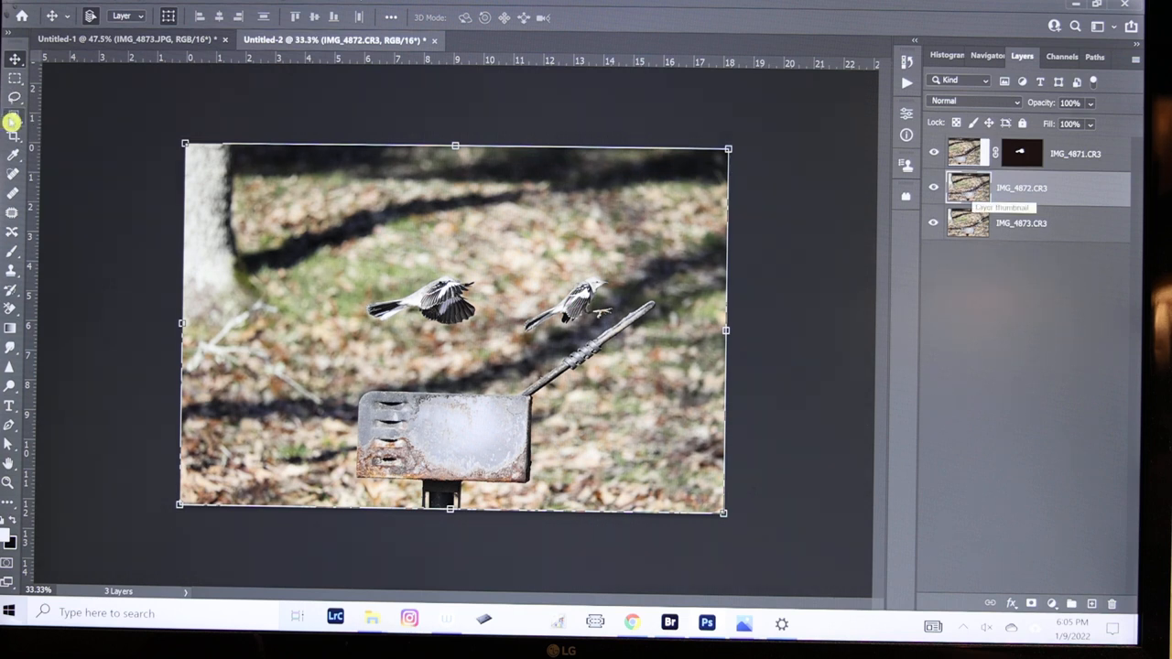
# Switch to the Object Selection Tool again for the bird on the IMG_4872 layer.
pyautogui.click(13, 121)
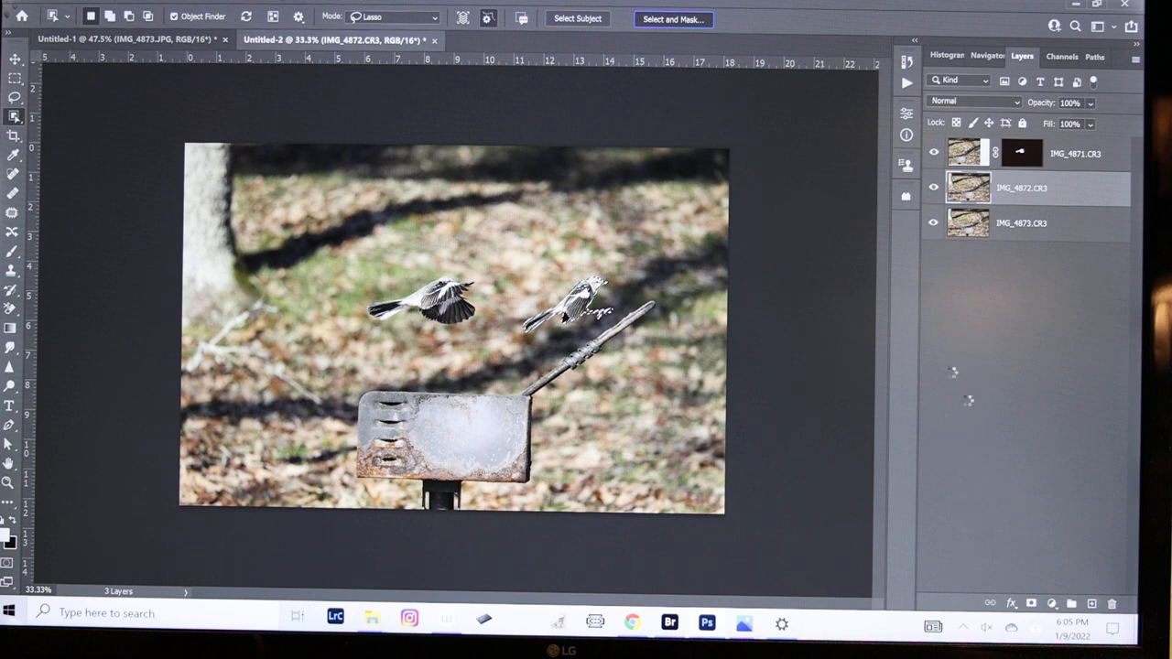
# Run Select and Mask with unchanged settings and output the second bird as a layer mask on IMG_4872.
pyautogui.click(674, 18)
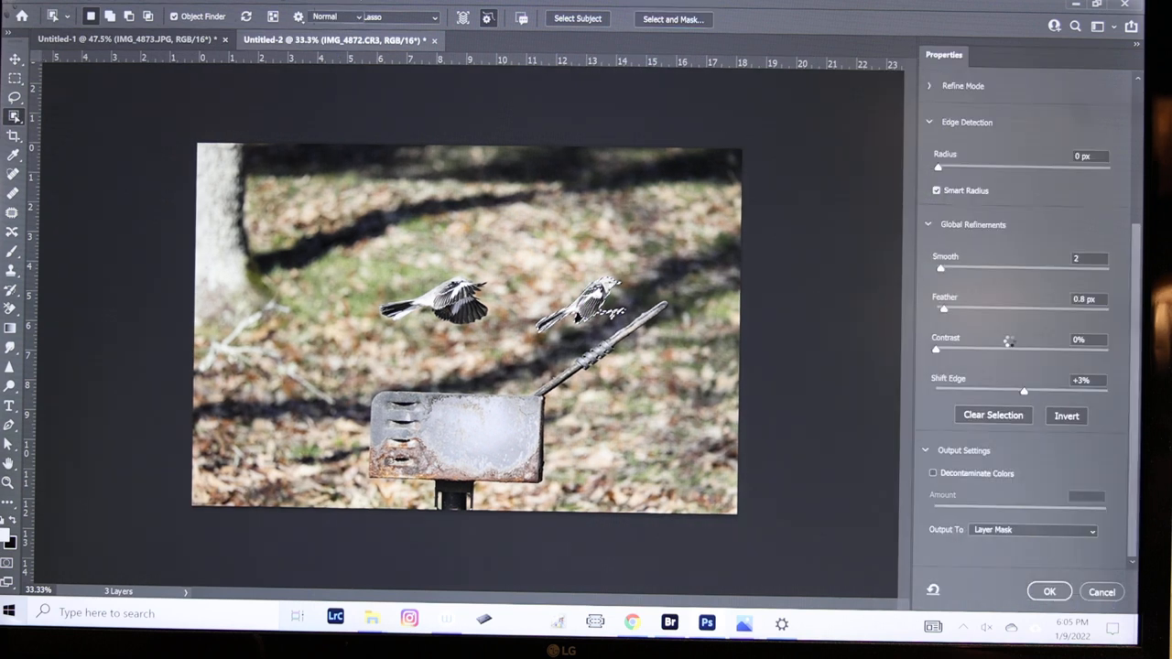
pyautogui.moveTo(975, 370)
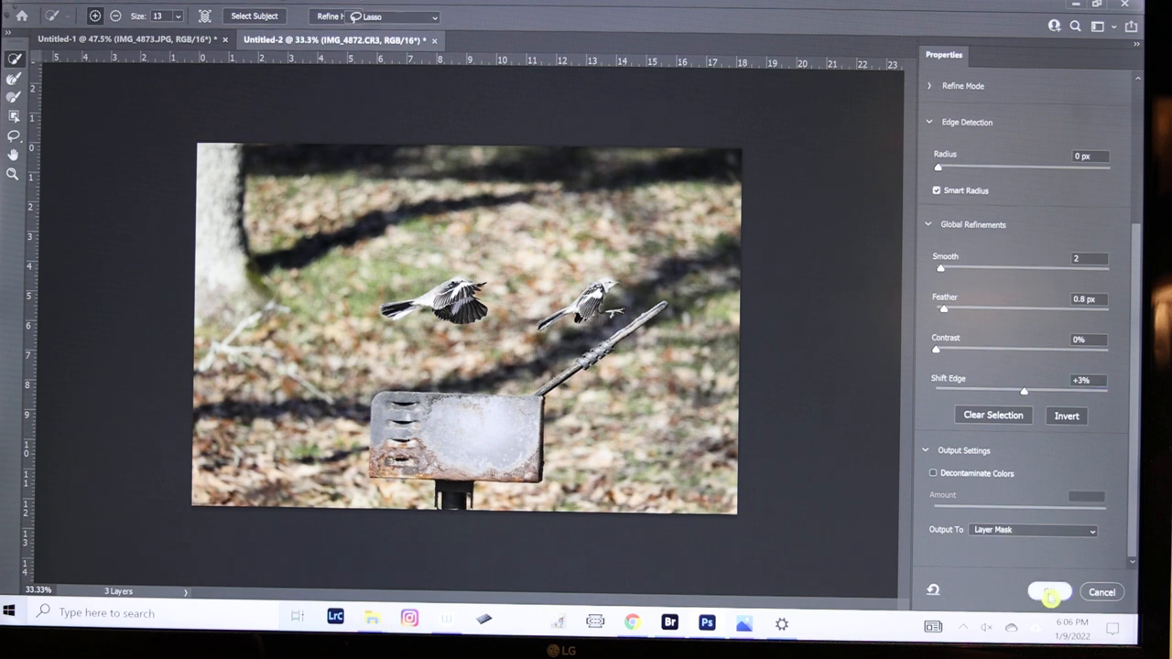
pyautogui.click(1047, 592)
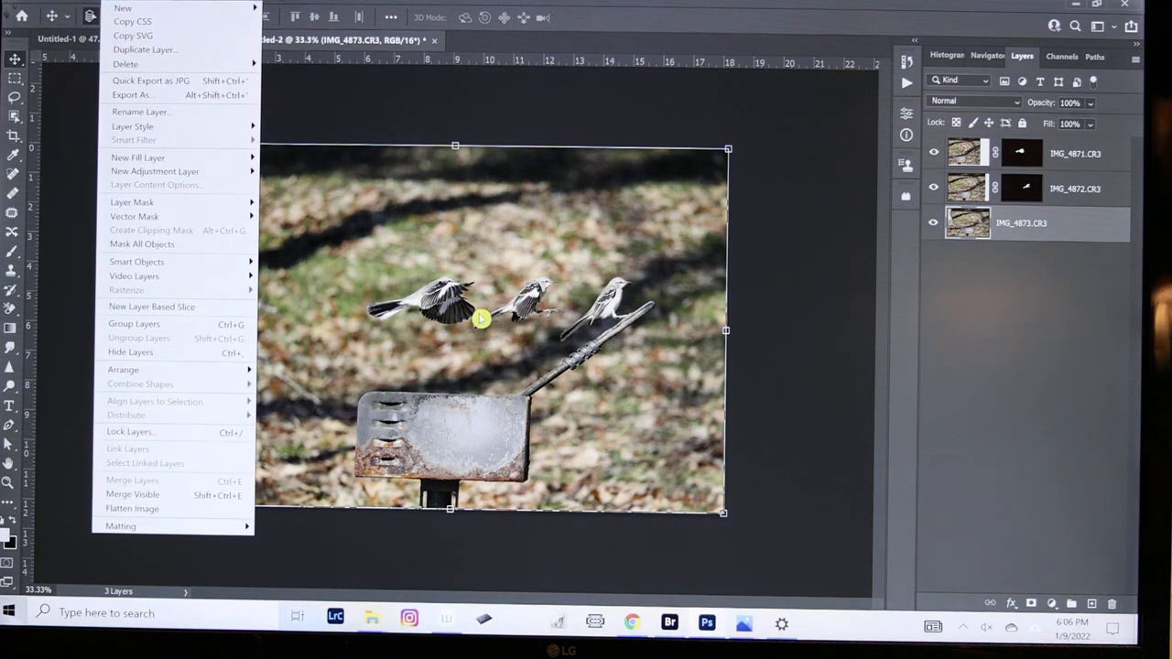
pyautogui.moveTo(146, 494)
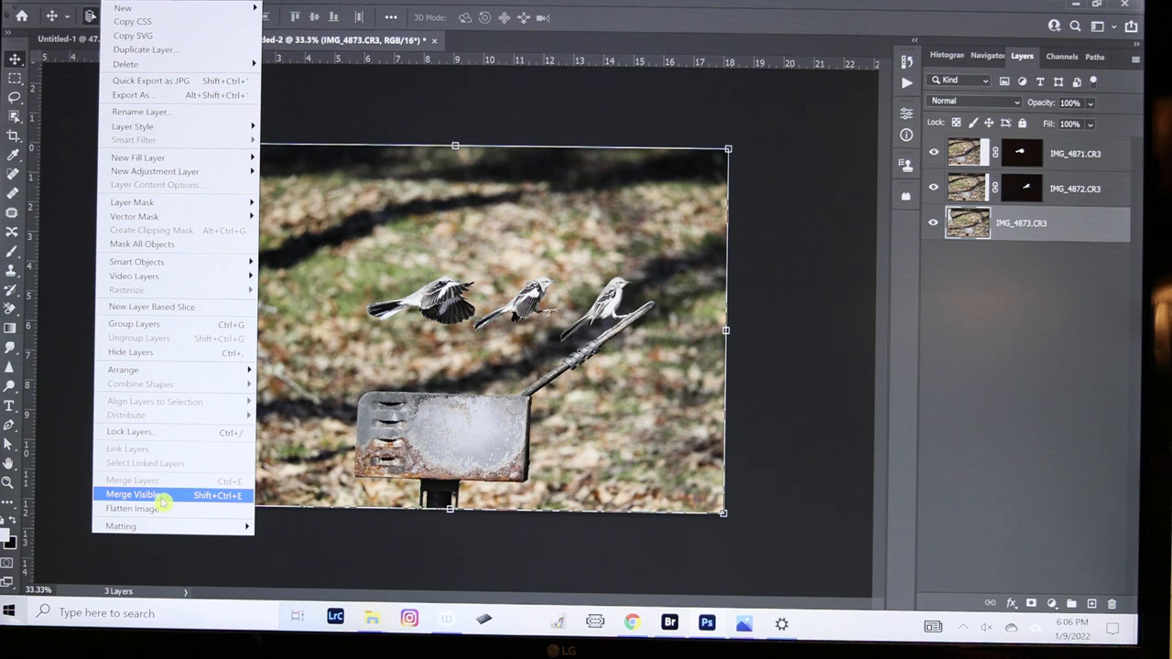
# Merge Visible so the three bird layers become one image.
pyautogui.click(132, 494)
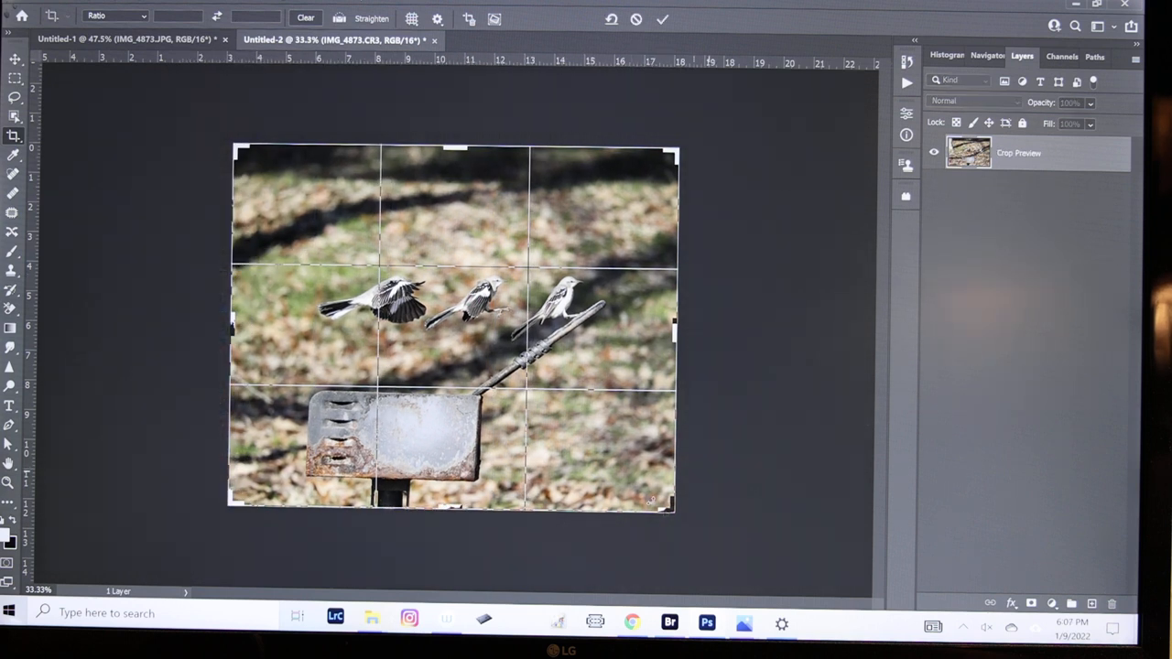
# Drag the crop edges inward around the three birds and rusty sign, then commit the crop.
pyautogui.moveTo(650, 498); pyautogui.dragTo(710, 505)
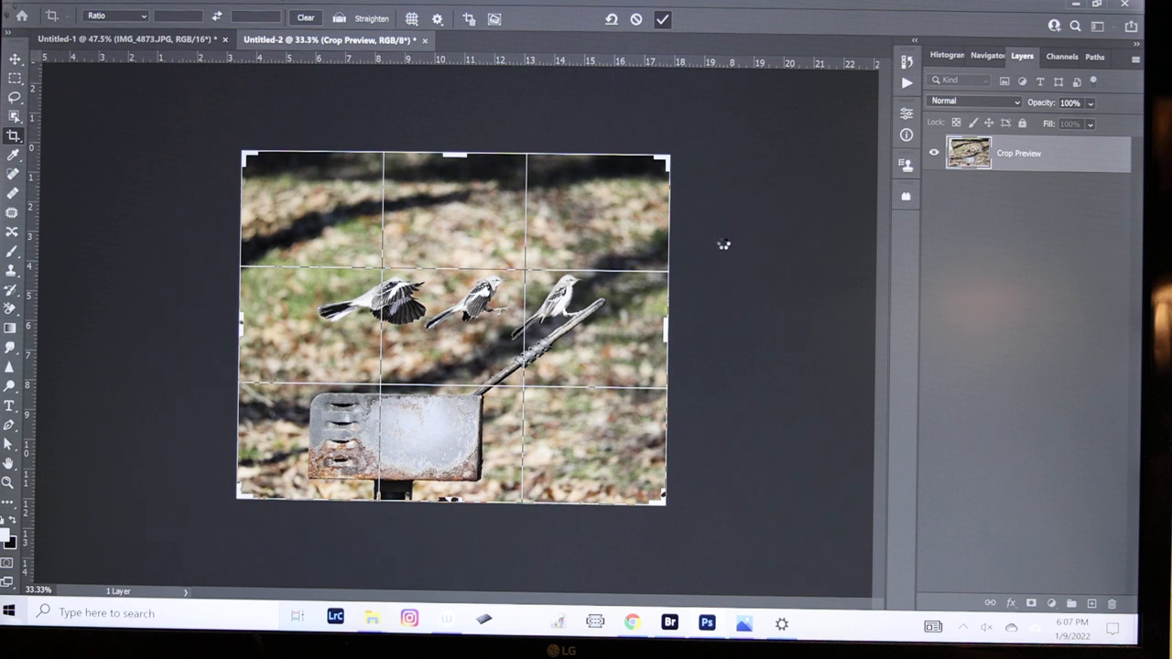
pyautogui.moveTo(743, 260)
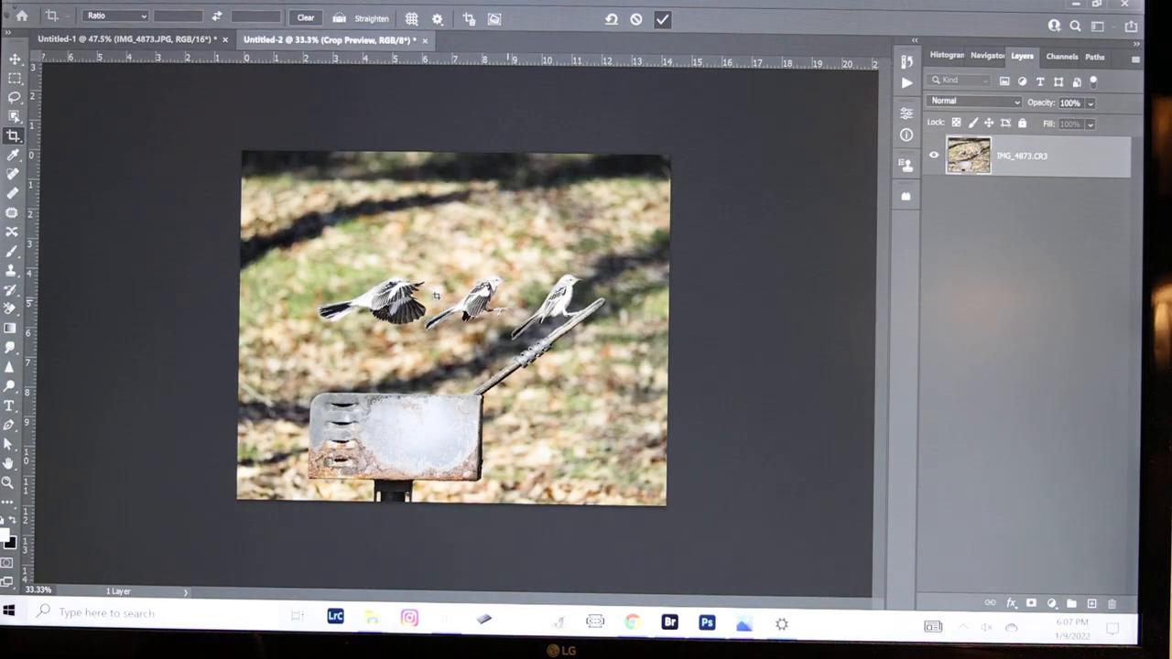
pyautogui.click(663, 19)
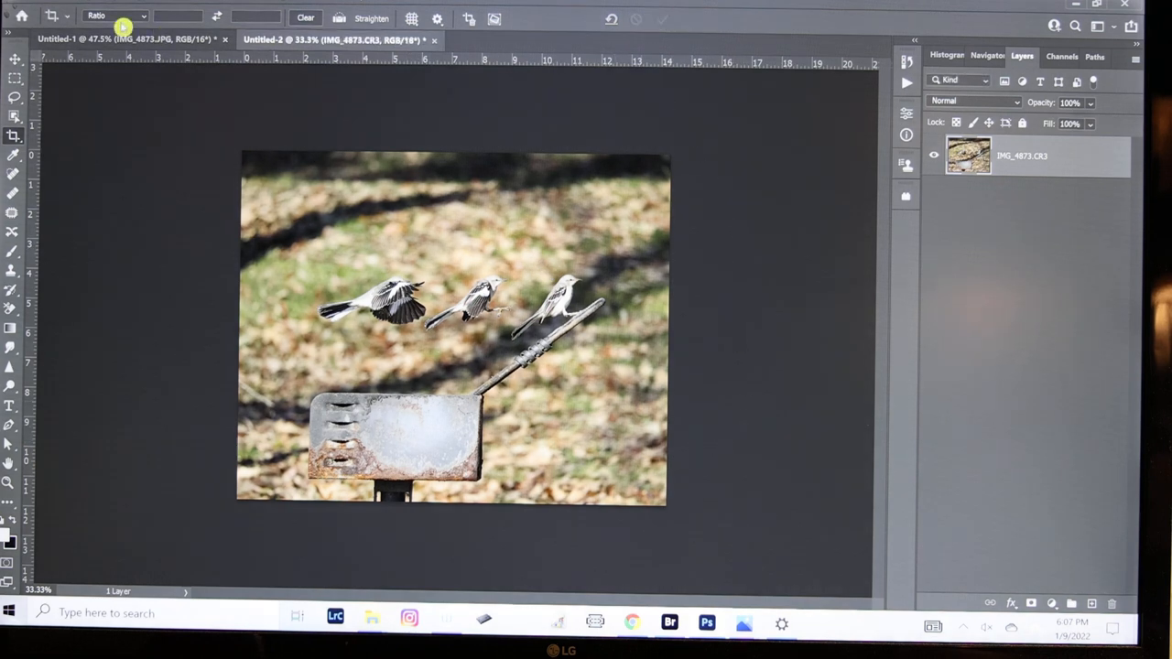